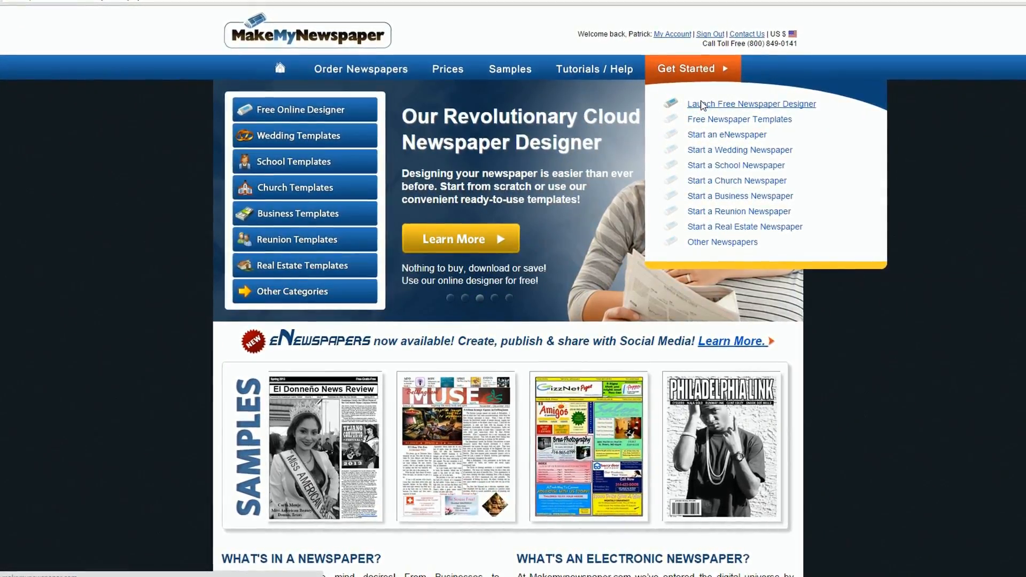
Launch the Free Newspaper Designer from the Get Started menu
{"action": "left_click", "coordinate": [752, 103]}
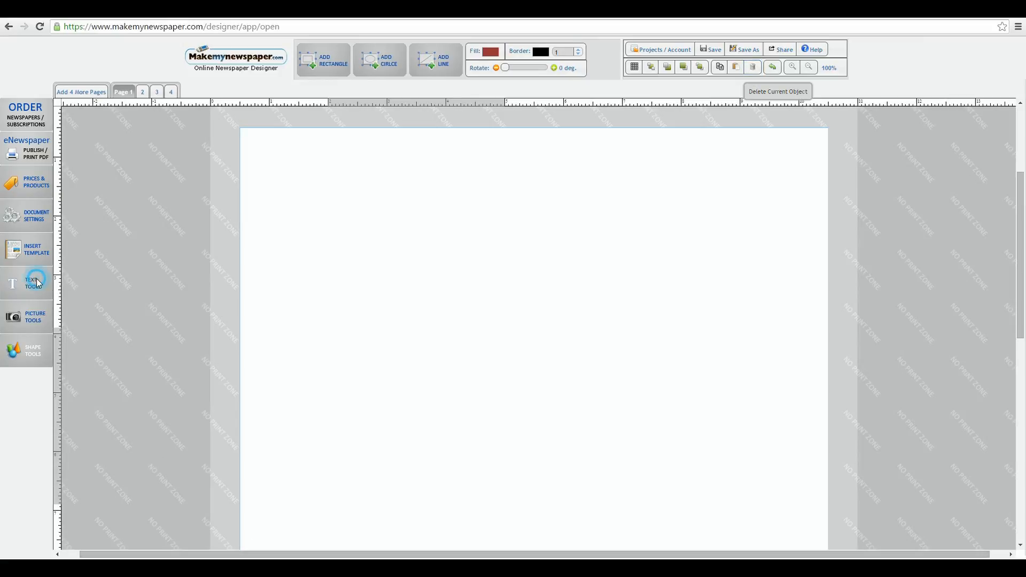
Drag a placeholder text box onto the top of Page 1 and reselect it
{"action": "left_click", "coordinate": [32, 282]}
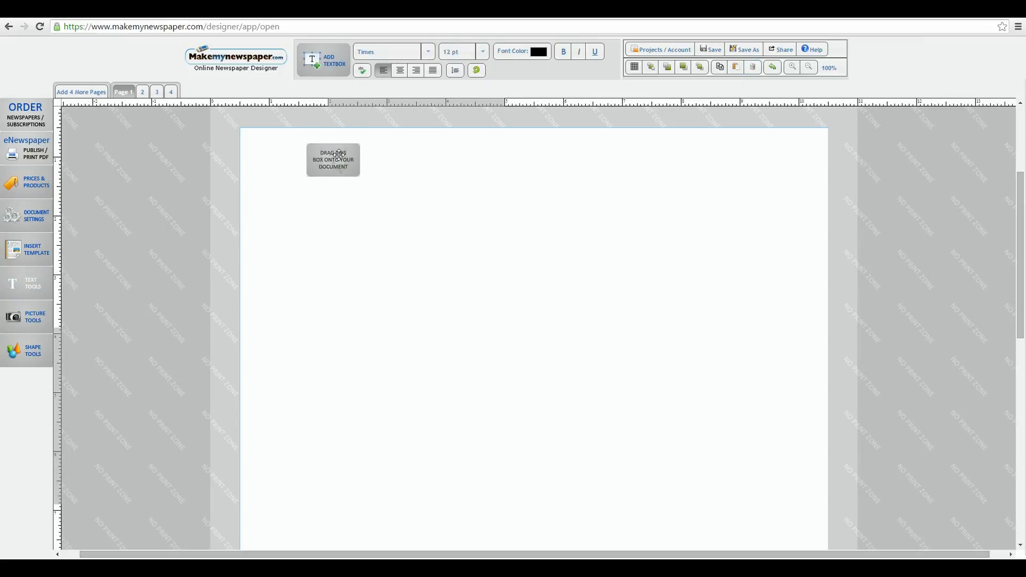
{"action": "left_click_drag", "start_coordinate": [333, 160], "coordinate": [394, 231]}
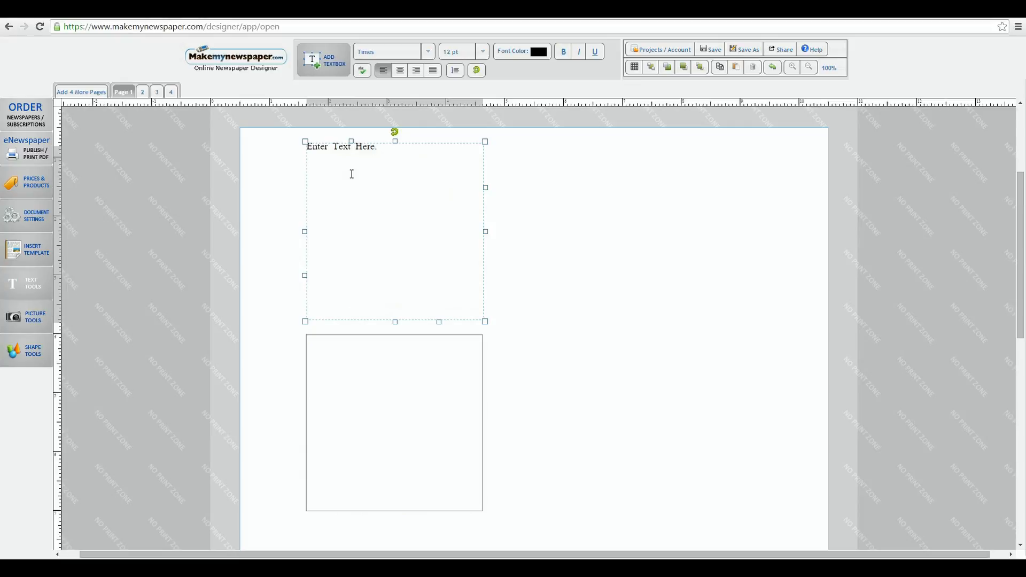
{"action": "mouse_move", "coordinate": [347, 367]}
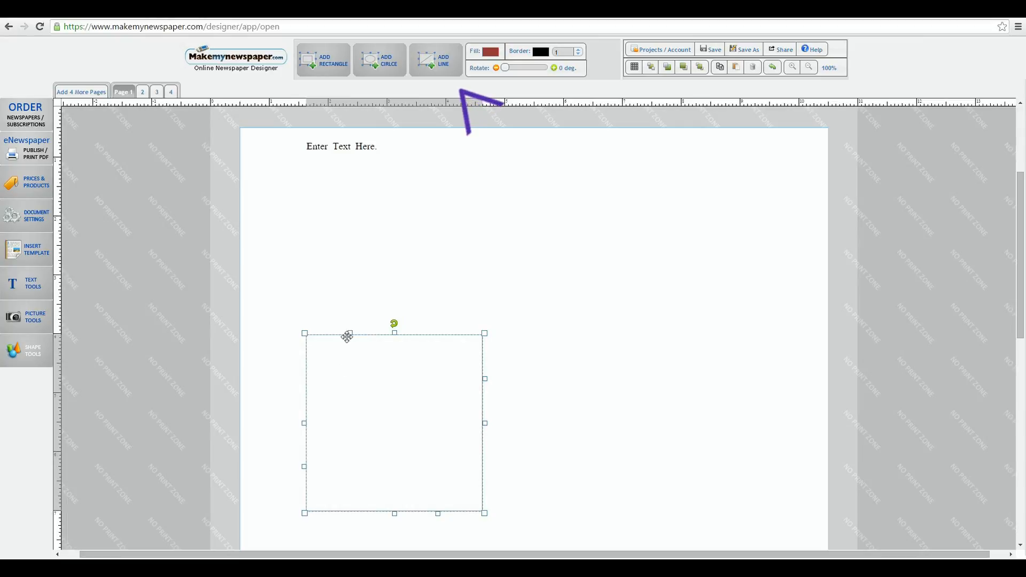
{"action": "left_click", "coordinate": [341, 146]}
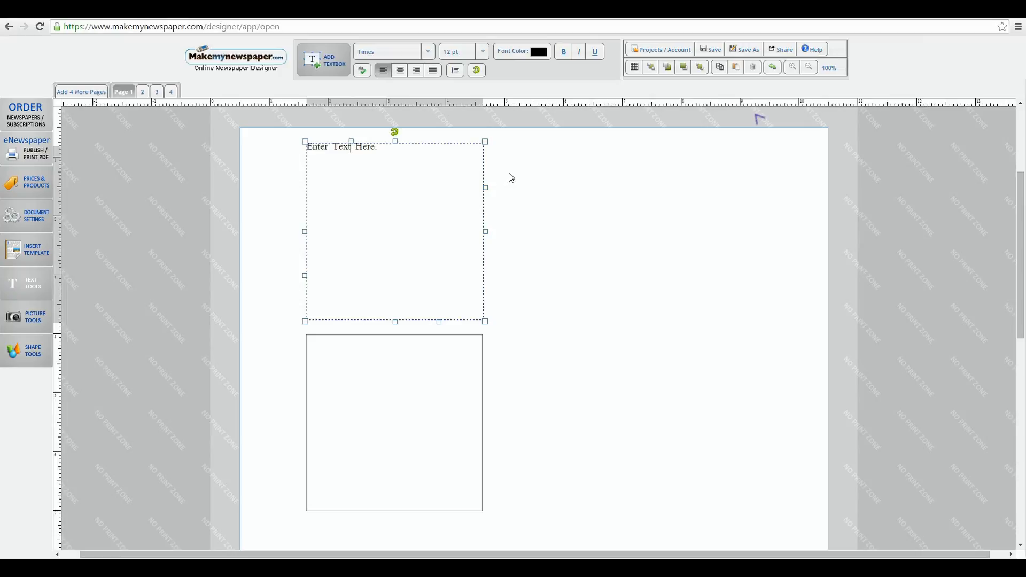
{"action": "mouse_move", "coordinate": [610, 77]}
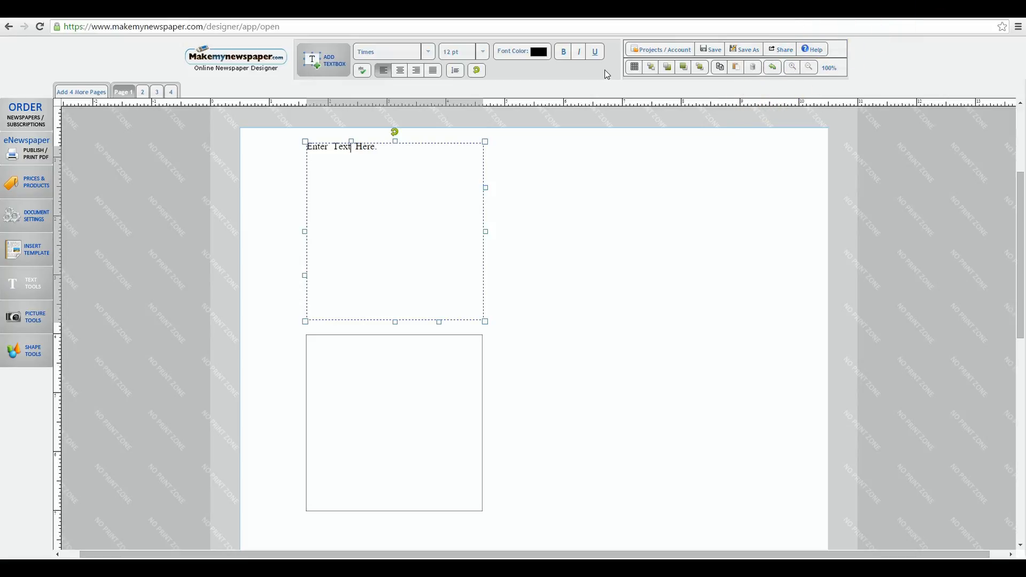
{"action": "mouse_move", "coordinate": [634, 68]}
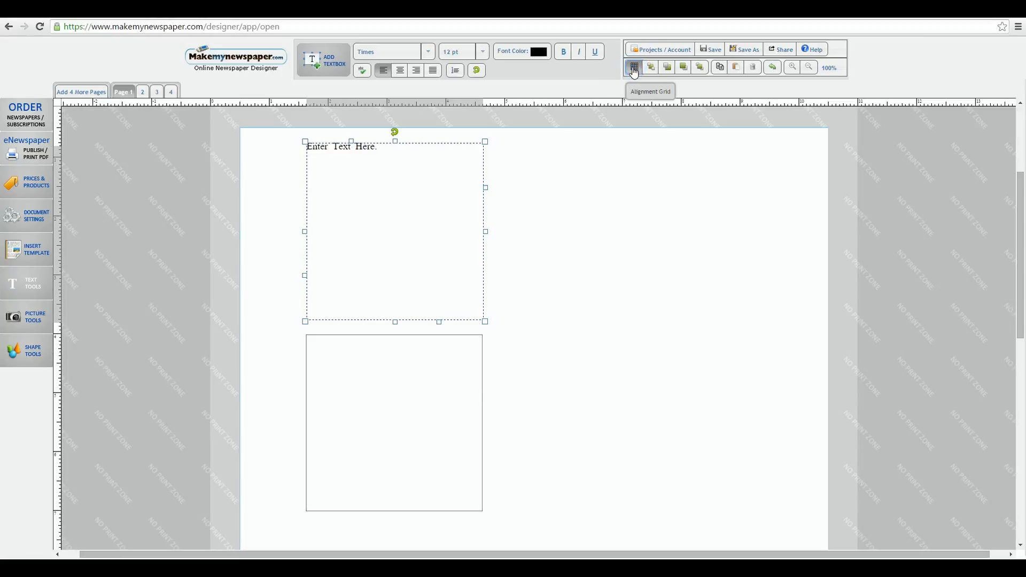
Line the square's left edge up with the text box using the alignment grid, then hide the grid
{"action": "left_click", "coordinate": [633, 67]}
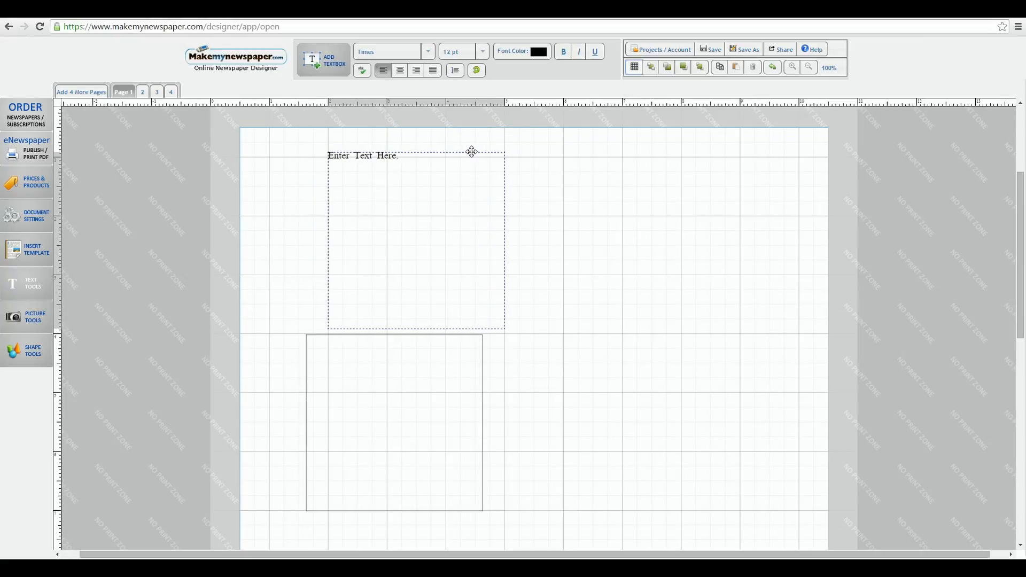
{"action": "left_click", "coordinate": [32, 350]}
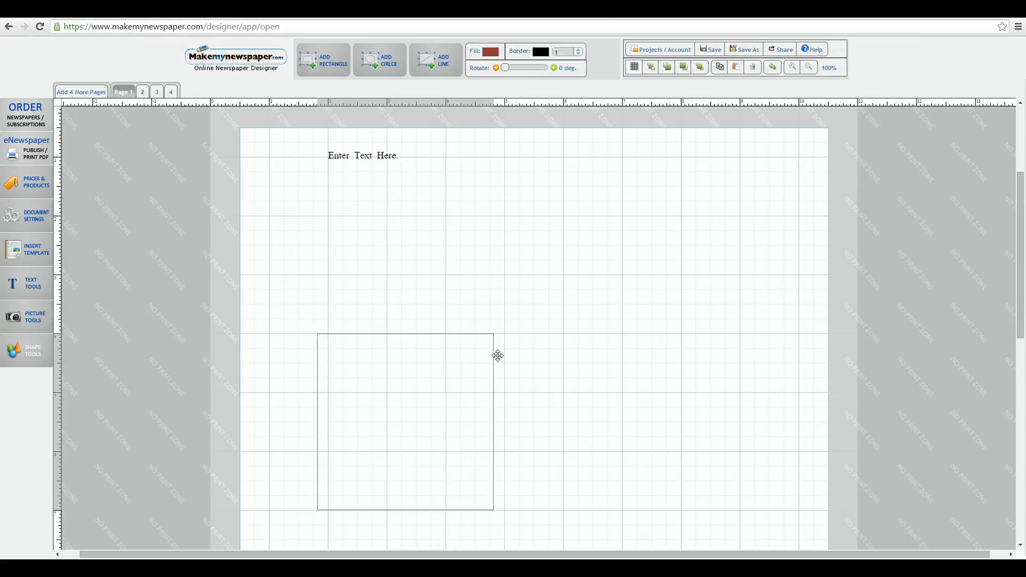
{"action": "left_click", "coordinate": [406, 422]}
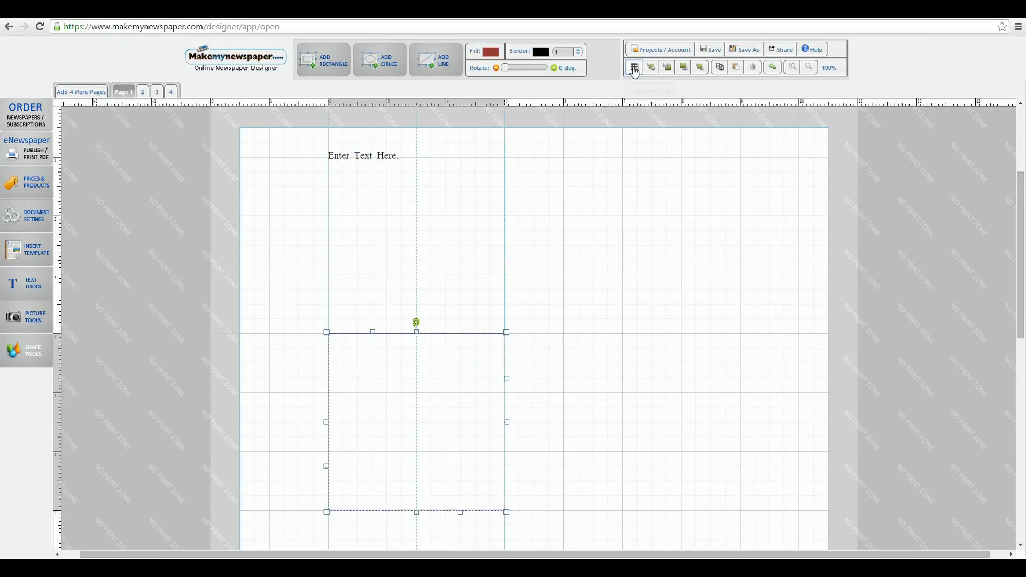
{"action": "left_click", "coordinate": [633, 68]}
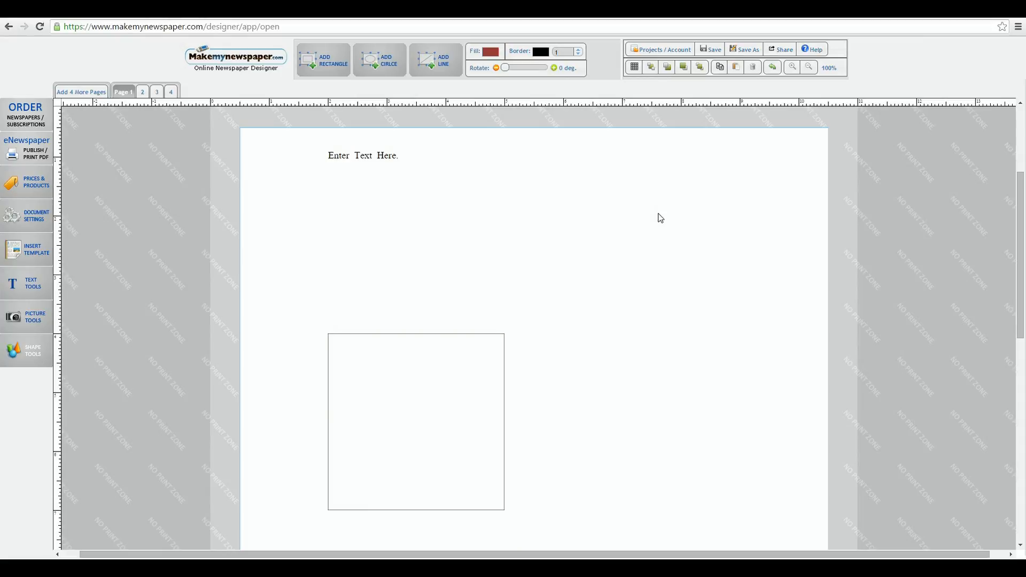
{"action": "mouse_move", "coordinate": [650, 67]}
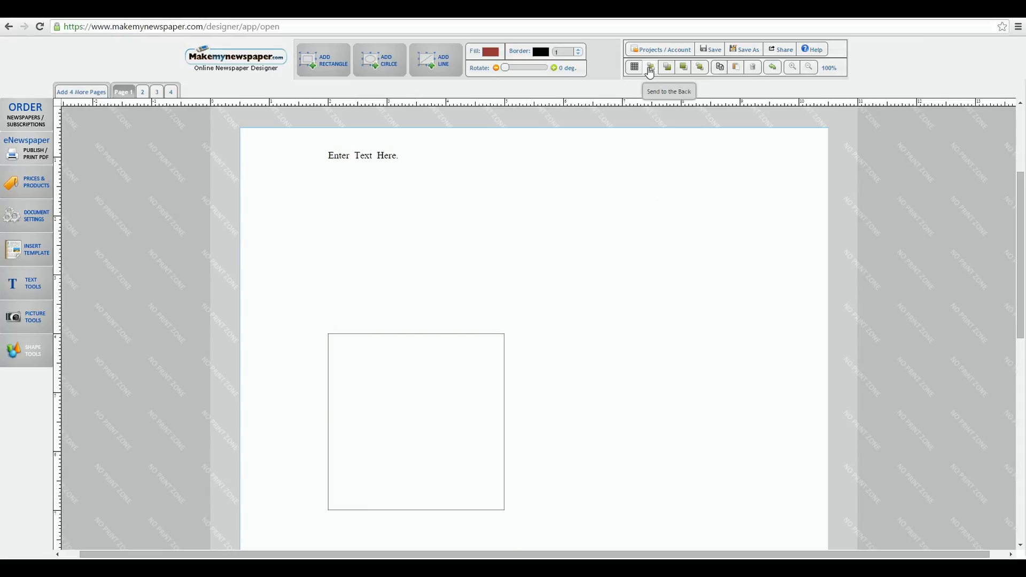
{"action": "mouse_move", "coordinate": [682, 70]}
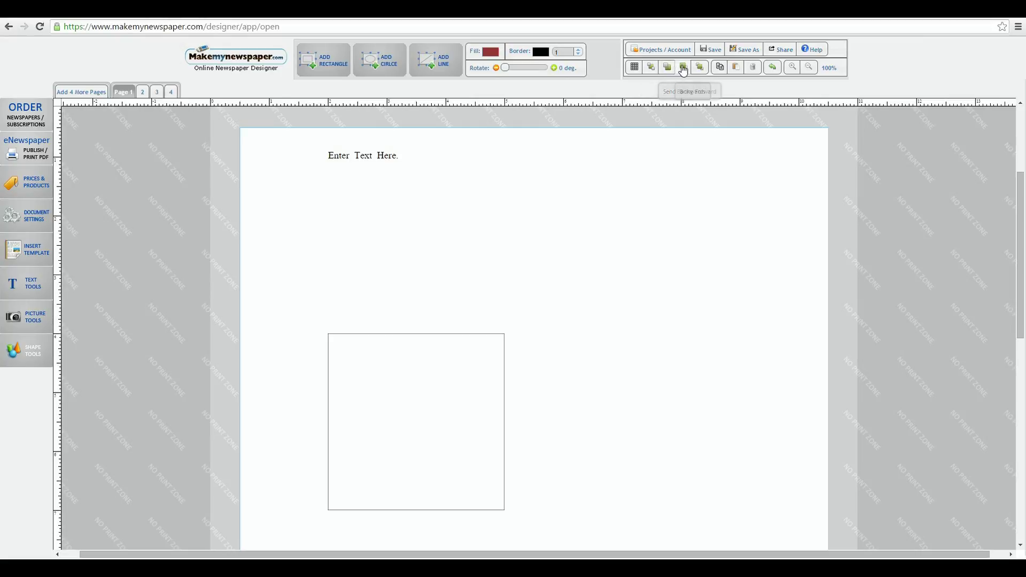
{"action": "mouse_move", "coordinate": [699, 68]}
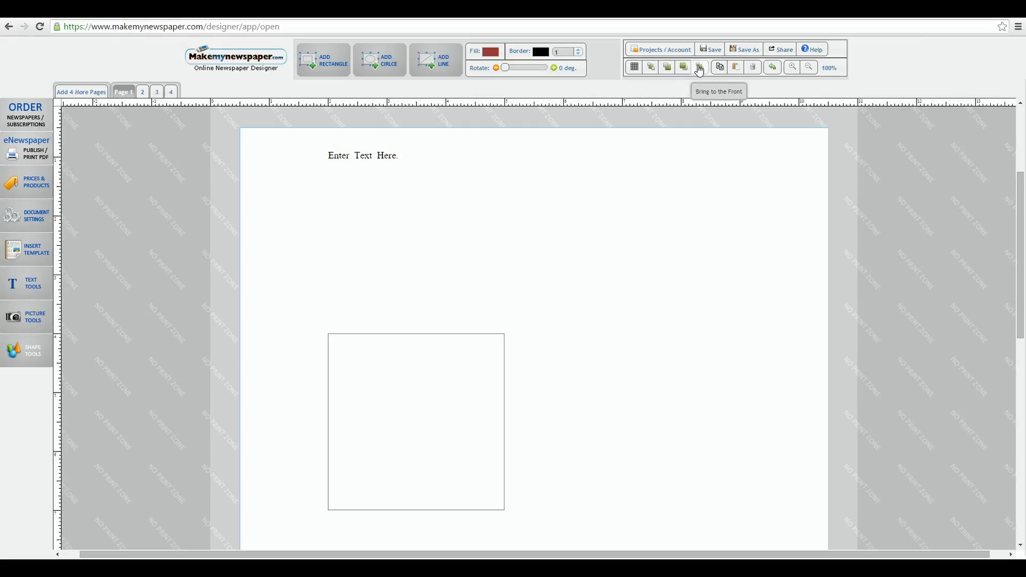
Fill the square yellow and move the text box one layer back
{"action": "left_click", "coordinate": [416, 422]}
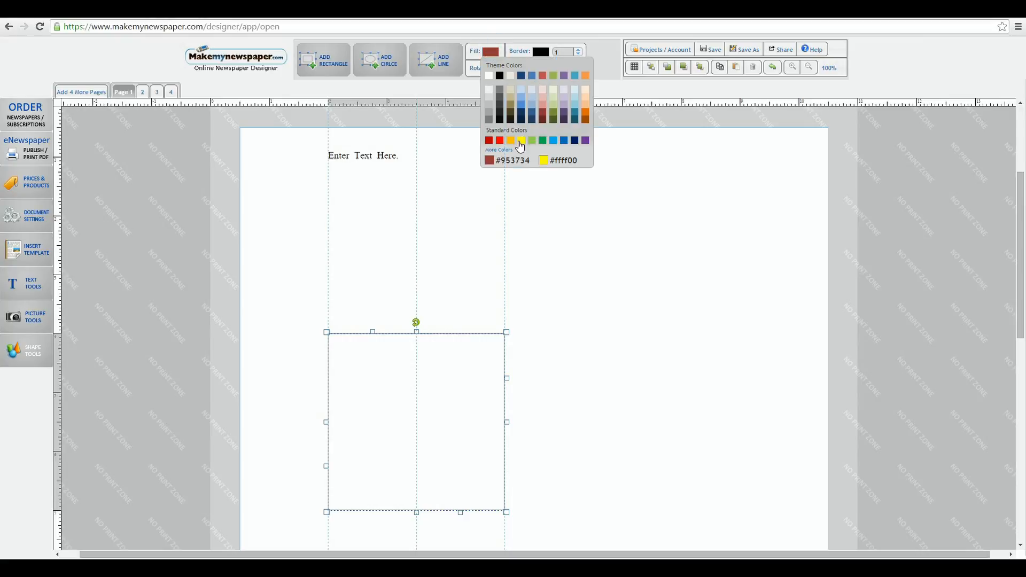
{"action": "left_click", "coordinate": [520, 140]}
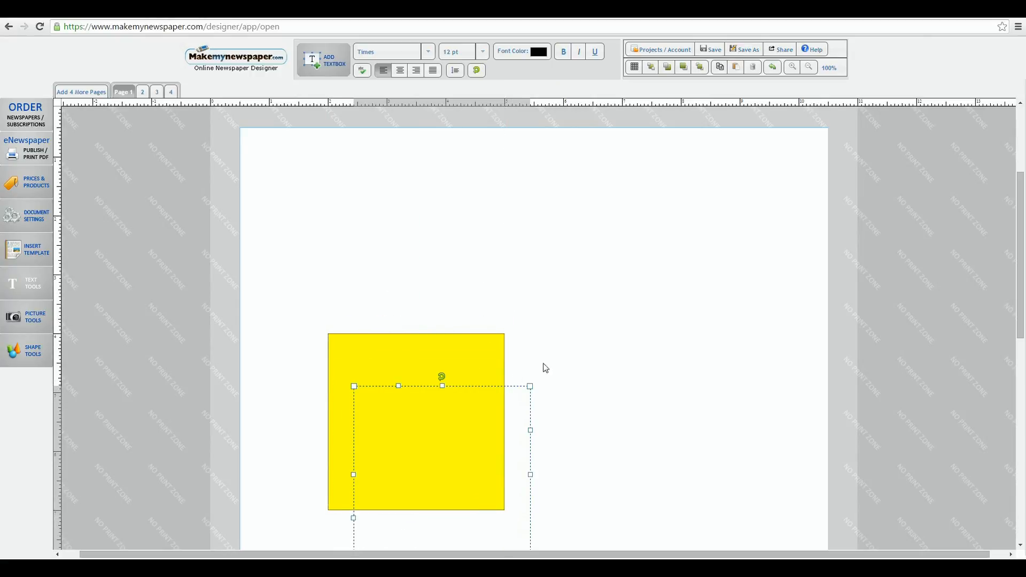
{"action": "mouse_move", "coordinate": [569, 344]}
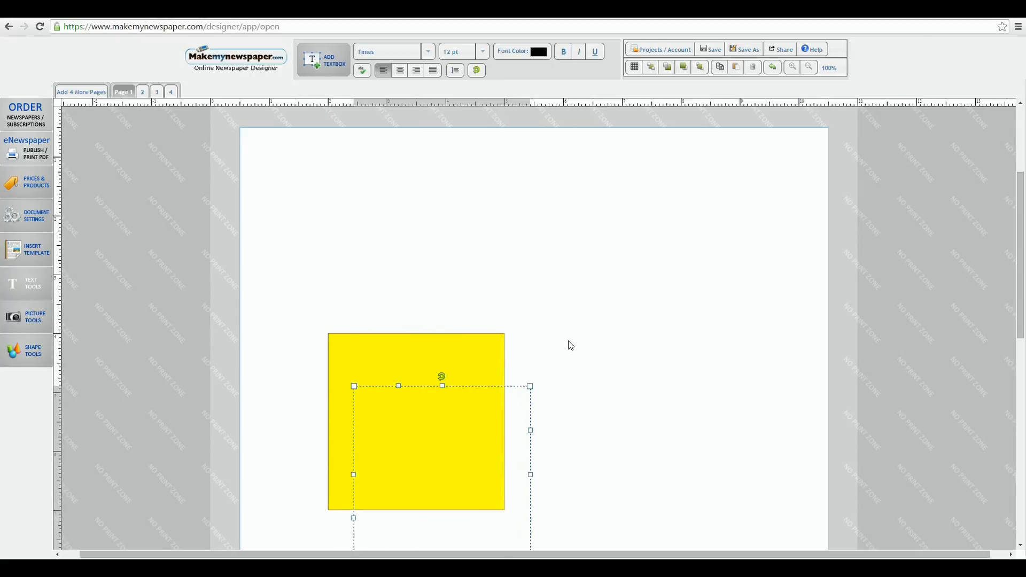
{"action": "mouse_move", "coordinate": [641, 158]}
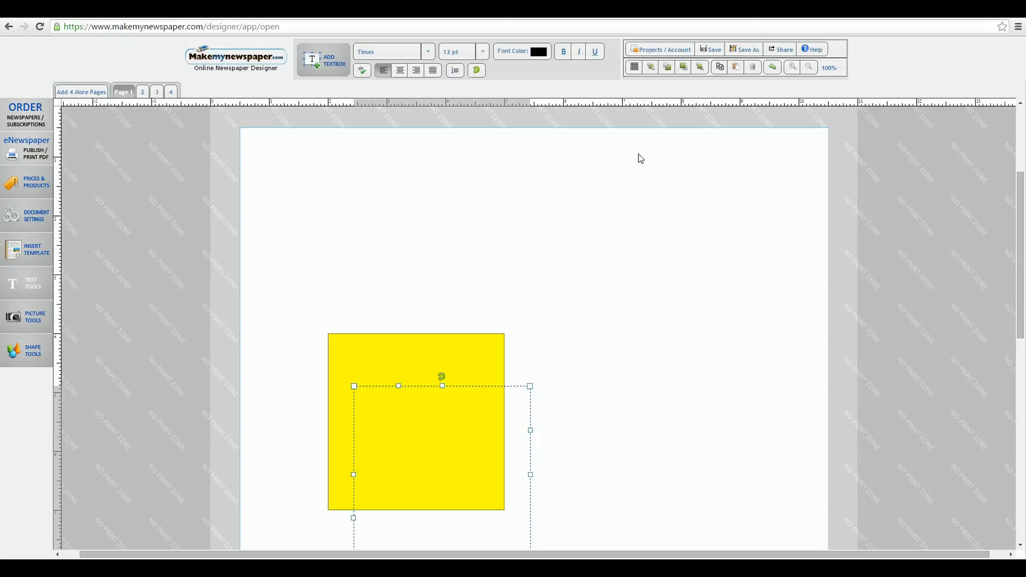
{"action": "mouse_move", "coordinate": [699, 67]}
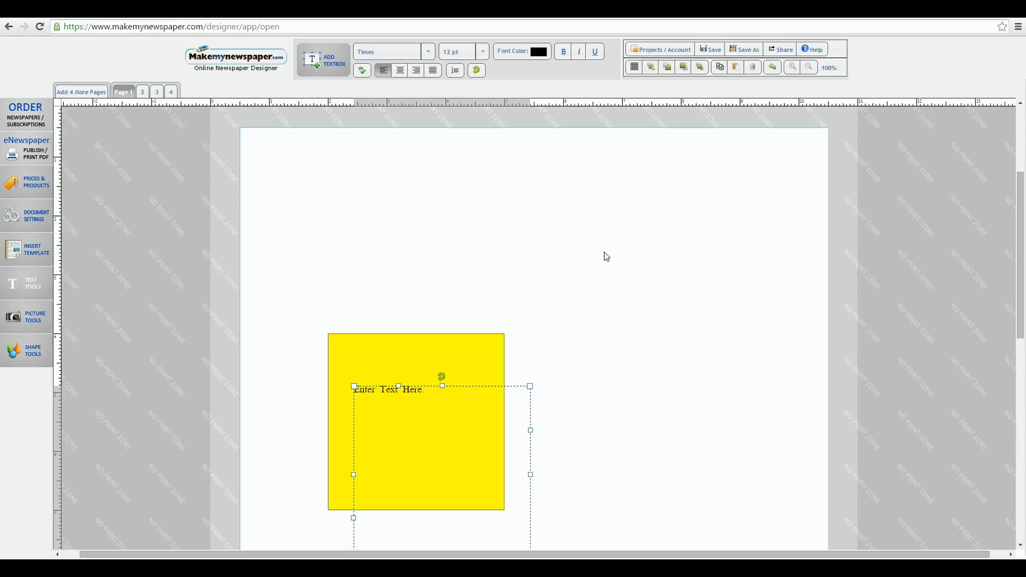
{"action": "mouse_move", "coordinate": [653, 134]}
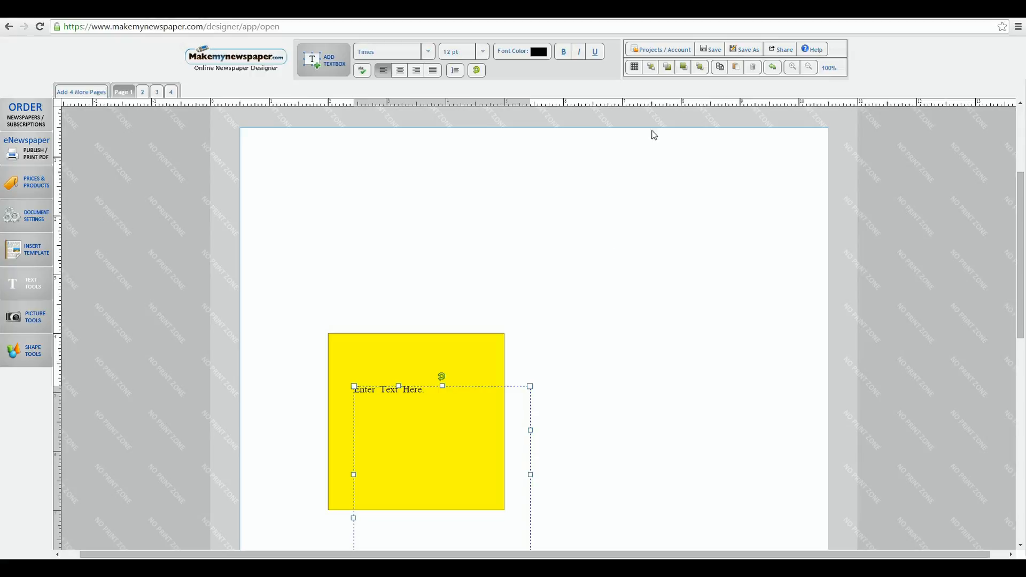
{"action": "mouse_move", "coordinate": [665, 68]}
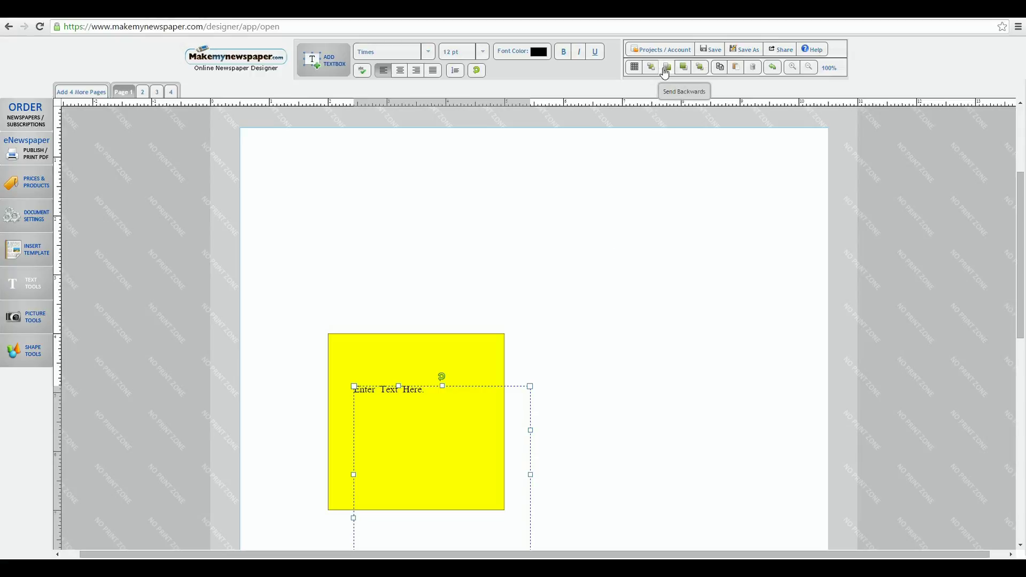
{"action": "left_click", "coordinate": [666, 66]}
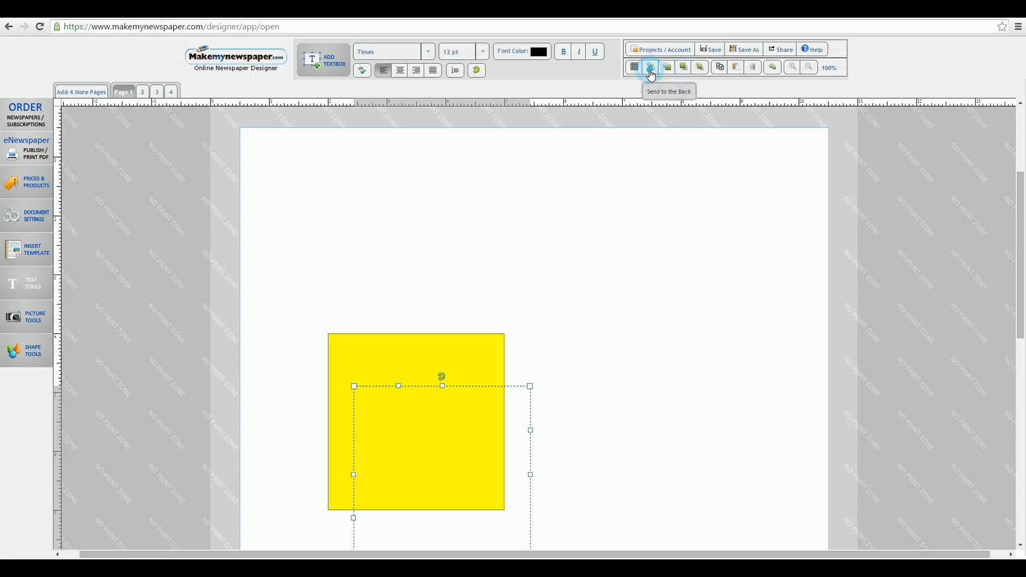
{"action": "mouse_move", "coordinate": [700, 67]}
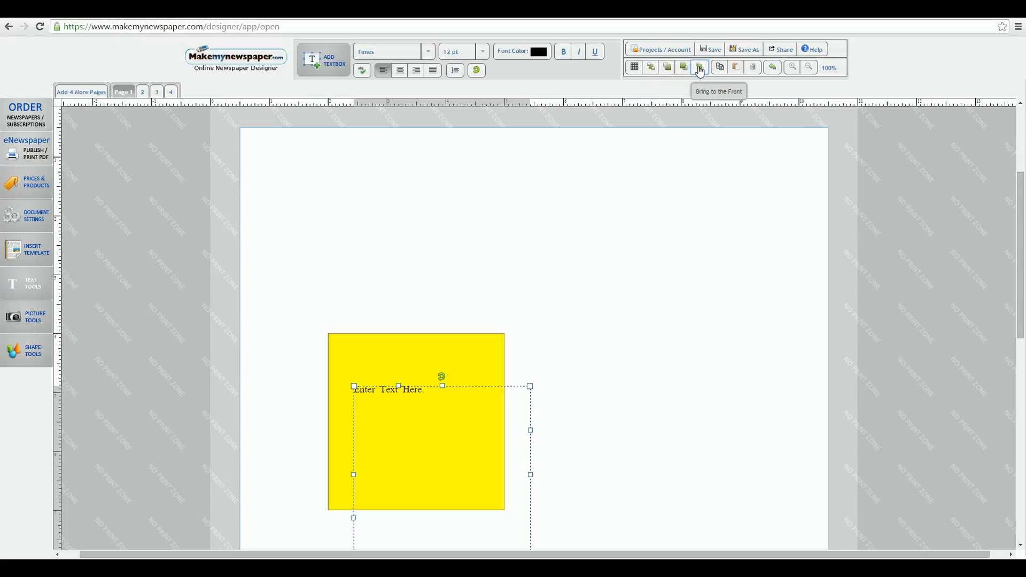
{"action": "mouse_move", "coordinate": [603, 166]}
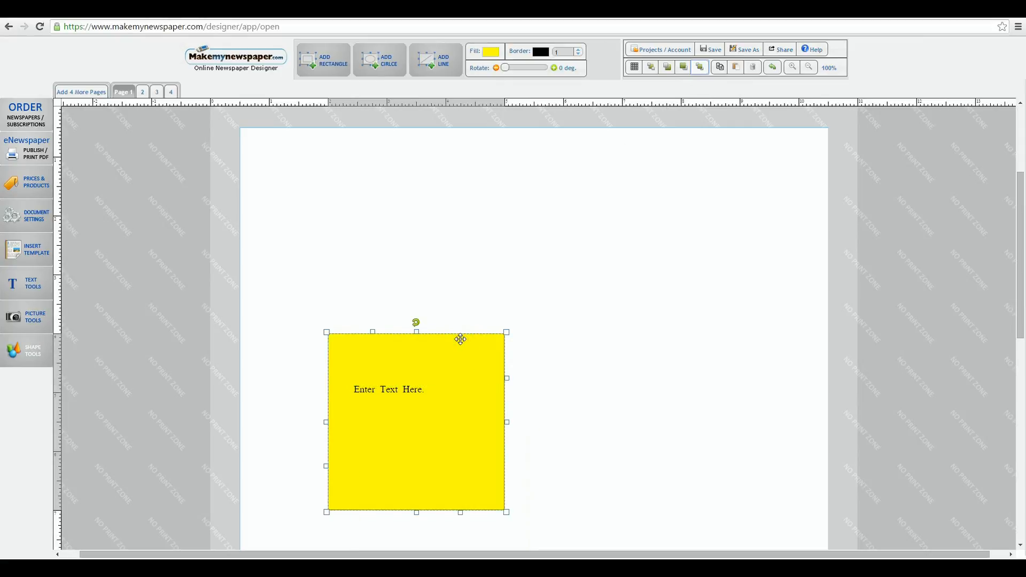
{"action": "mouse_move", "coordinate": [717, 67]}
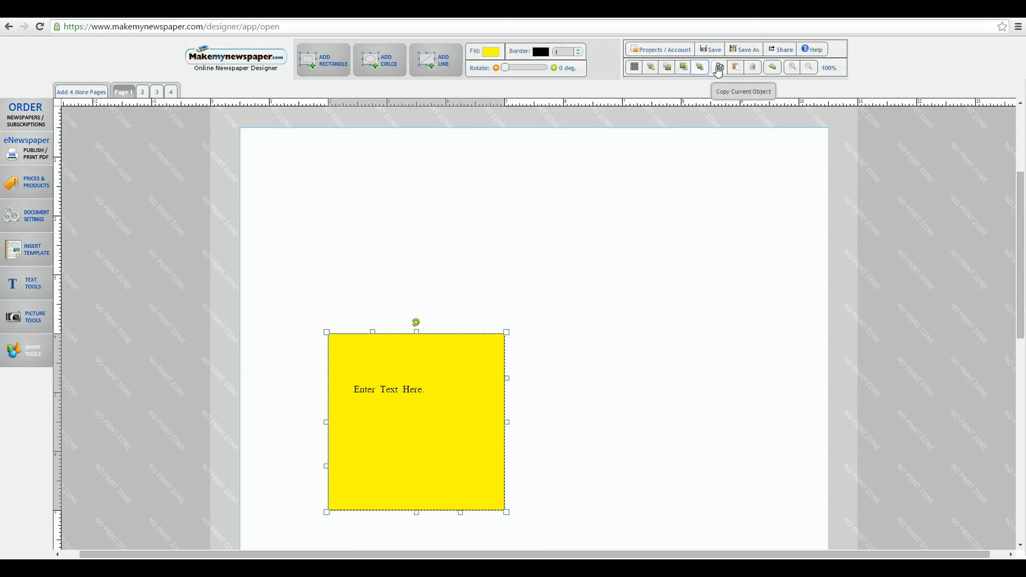
{"action": "mouse_move", "coordinate": [736, 68]}
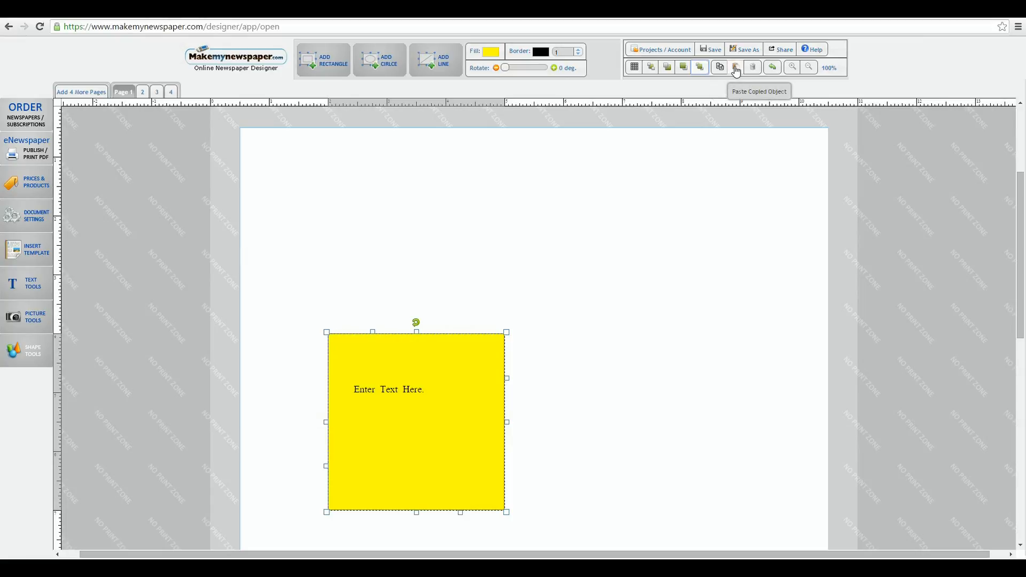
{"action": "mouse_move", "coordinate": [719, 68]}
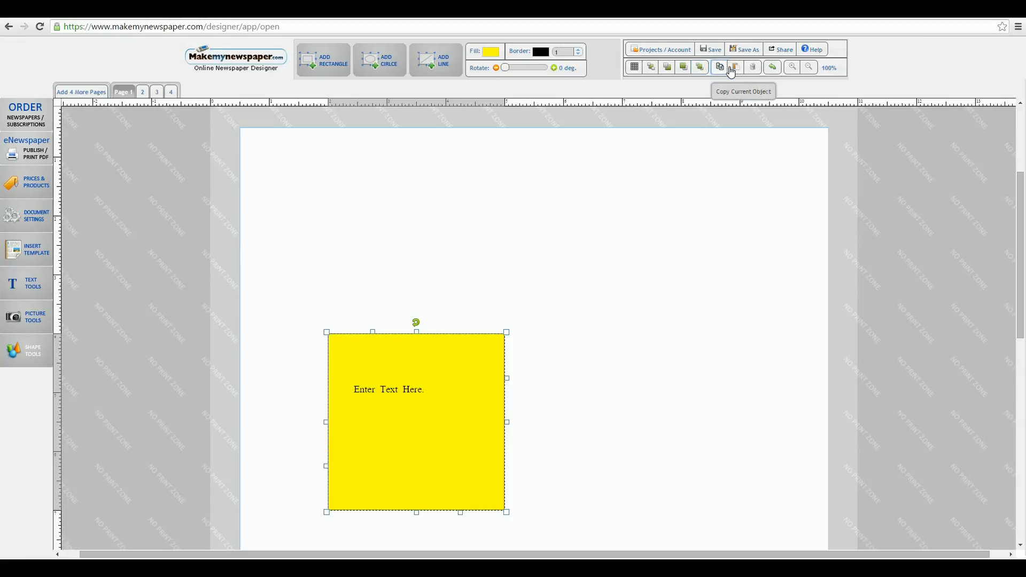
Duplicate the yellow square with Copy and Paste
{"action": "left_click", "coordinate": [719, 66]}
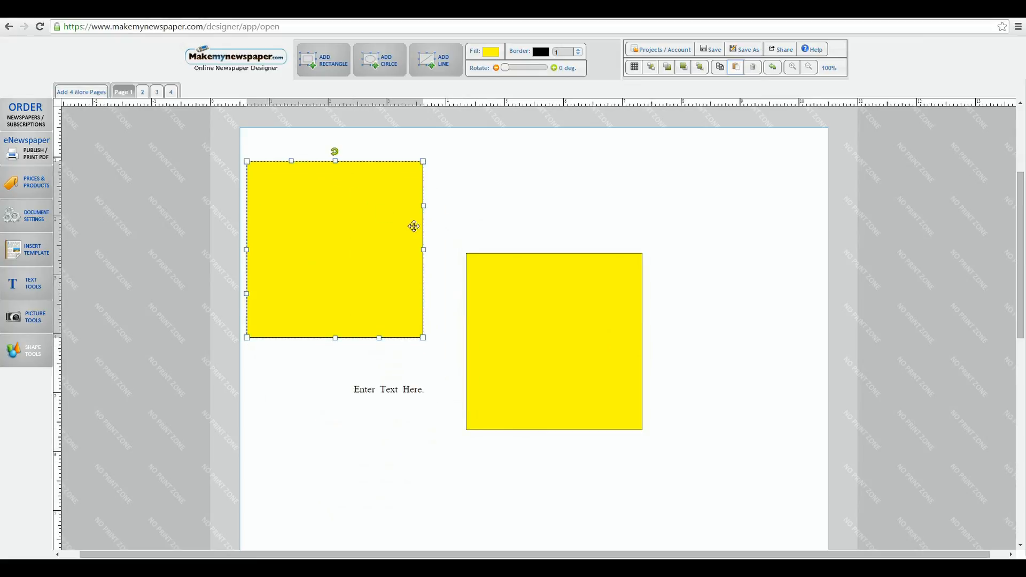
{"action": "mouse_move", "coordinate": [512, 242]}
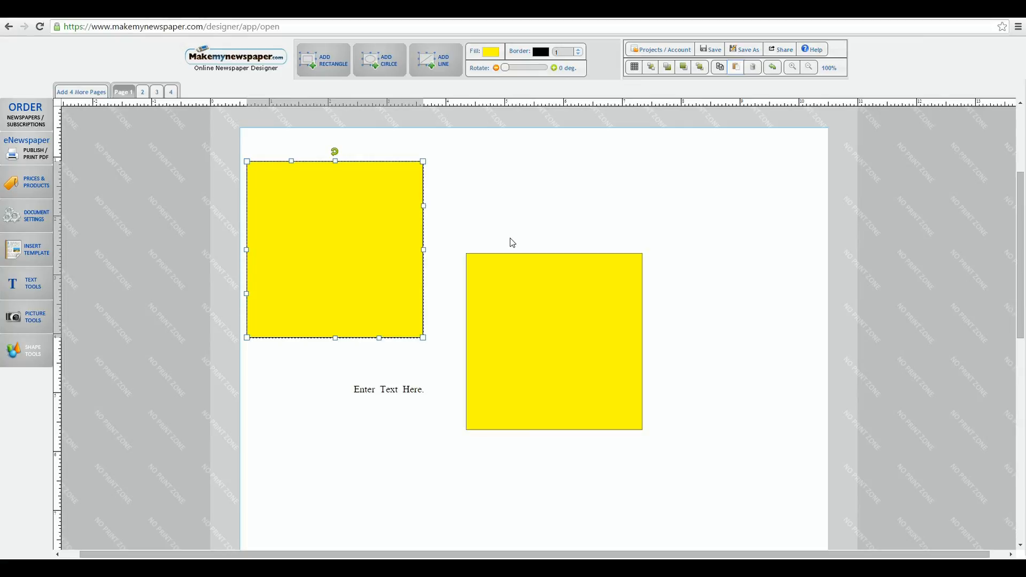
{"action": "mouse_move", "coordinate": [718, 128]}
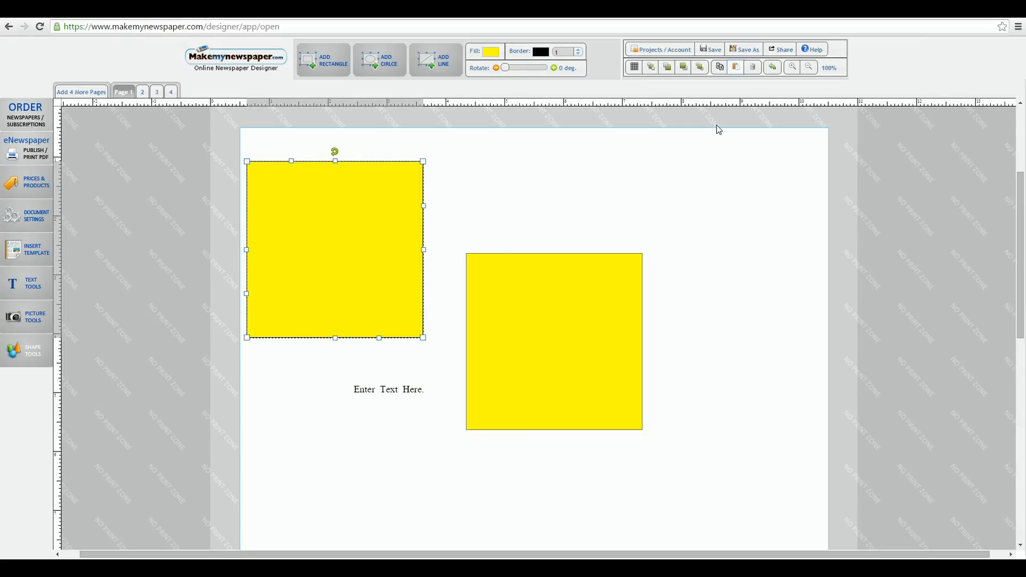
{"action": "mouse_move", "coordinate": [409, 217]}
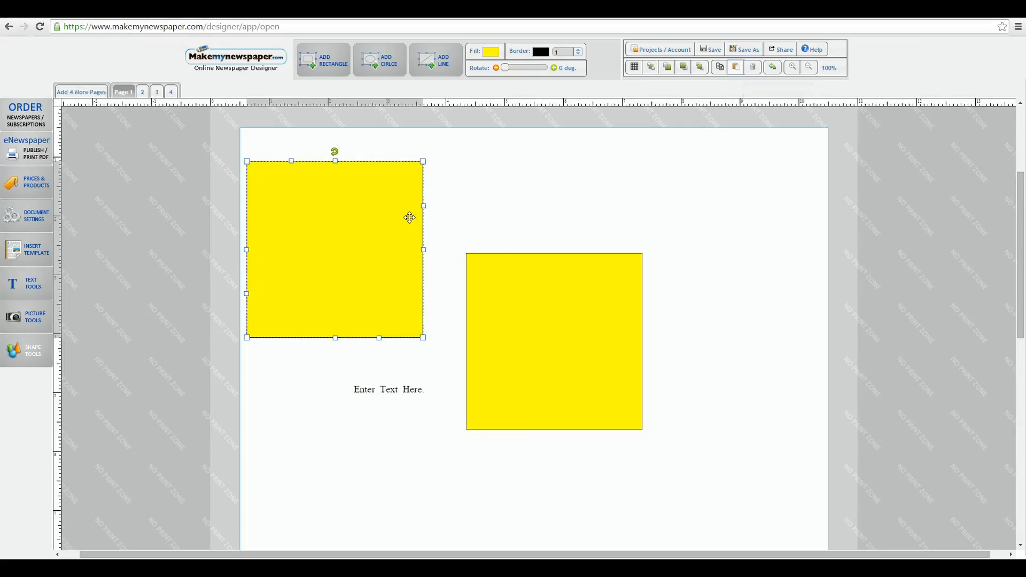
Delete the pasted upper-left yellow square
{"action": "left_click", "coordinate": [752, 67]}
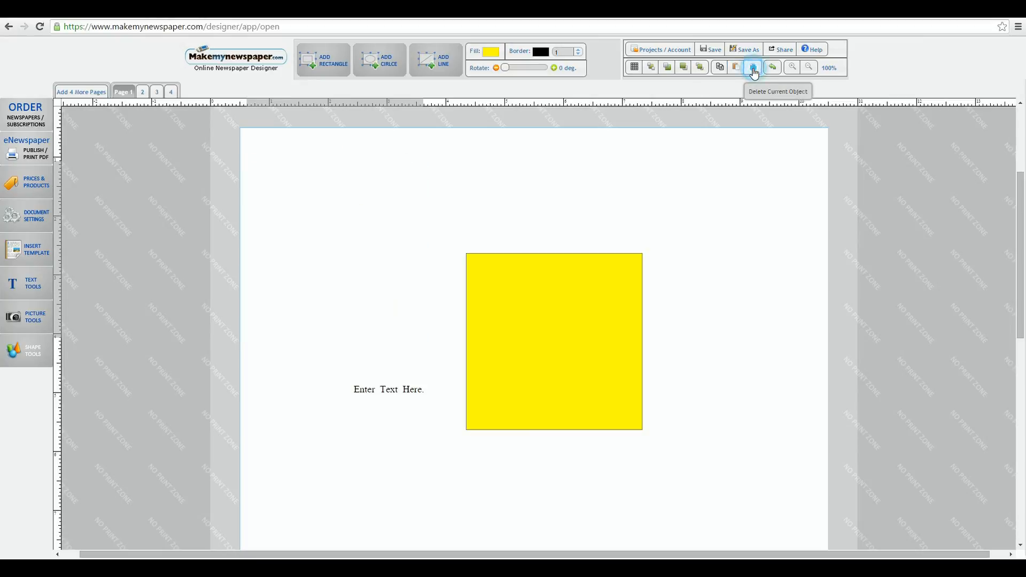
{"action": "mouse_move", "coordinate": [772, 68]}
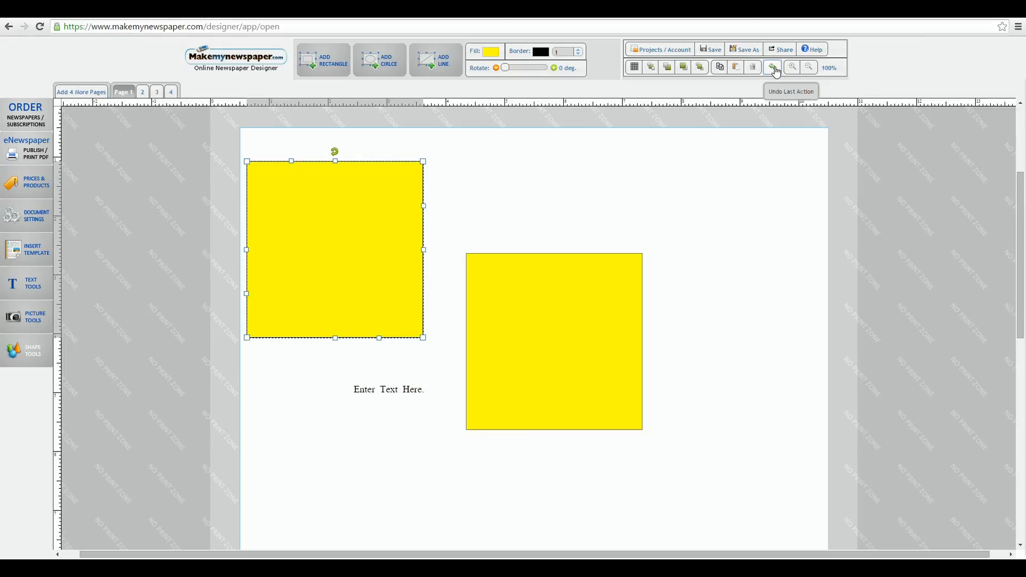
{"action": "mouse_move", "coordinate": [790, 67]}
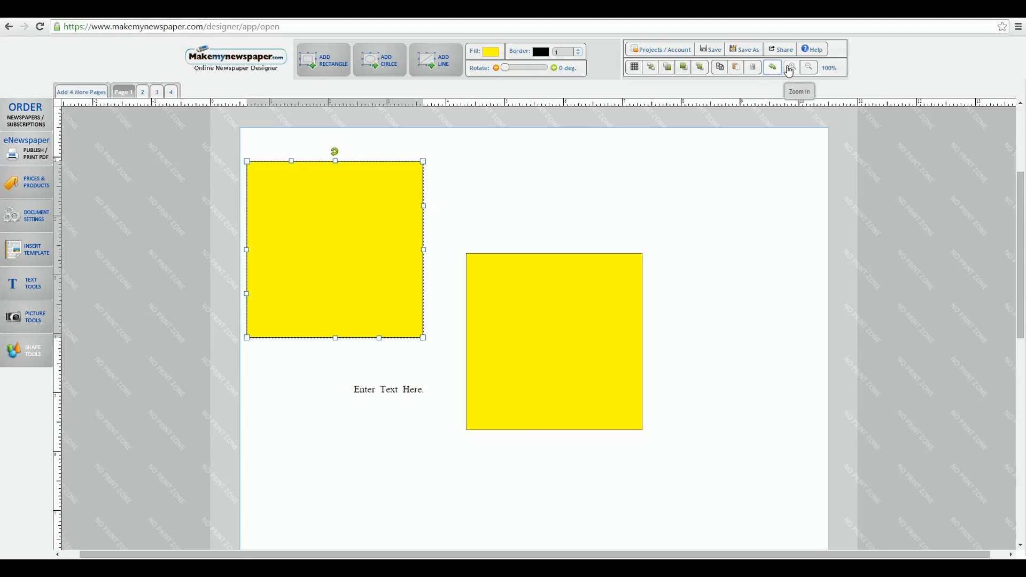
Zoom in, zoom out, then zoom in again to show the page at 100%
{"action": "left_click", "coordinate": [792, 68]}
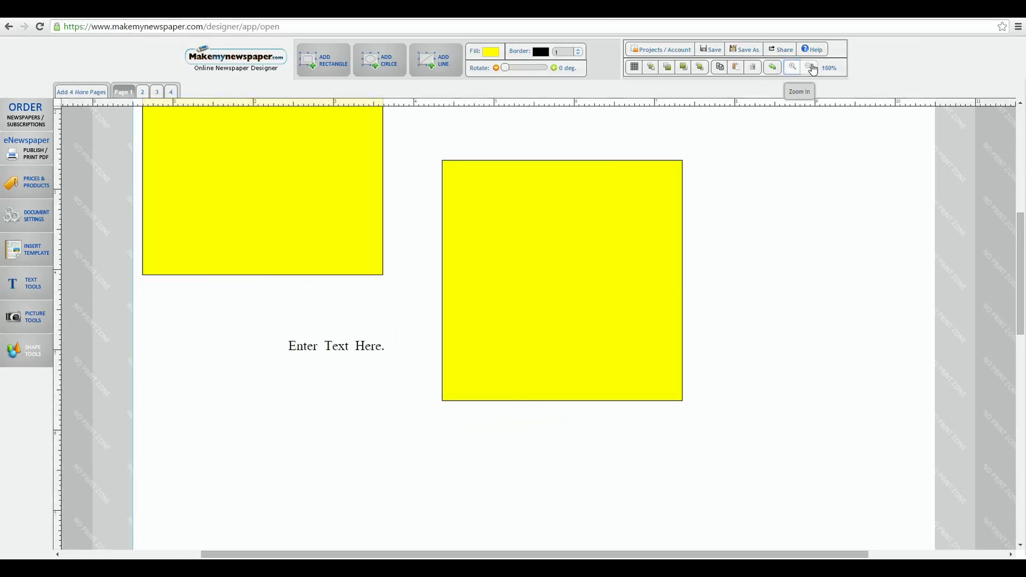
{"action": "left_click", "coordinate": [811, 67]}
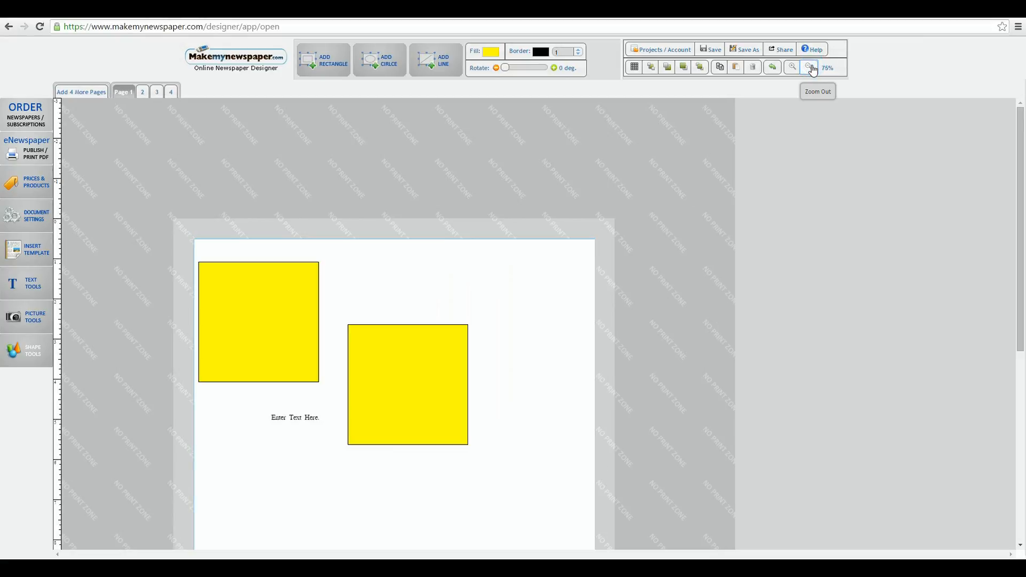
{"action": "left_click", "coordinate": [790, 67]}
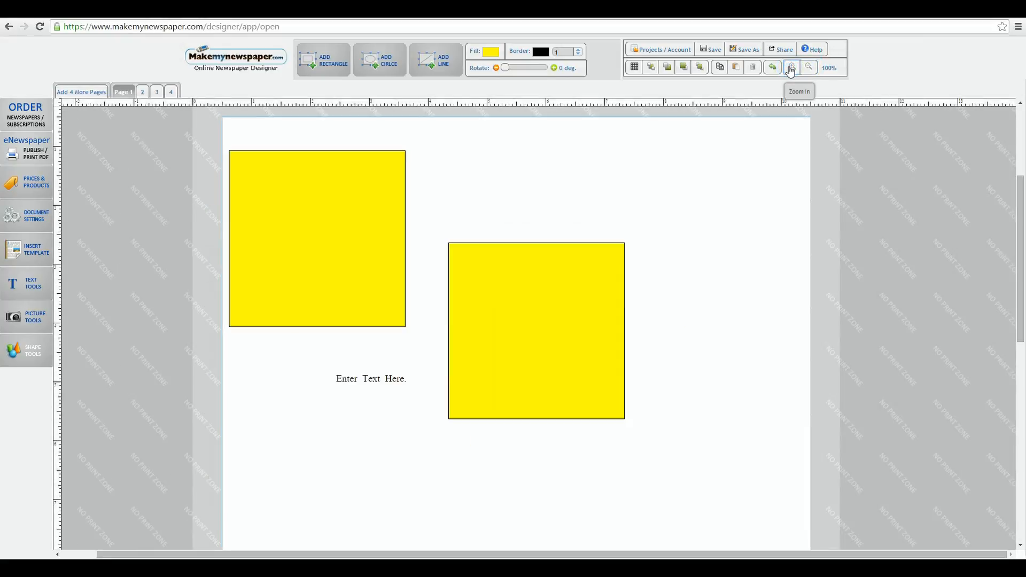
{"action": "mouse_move", "coordinate": [753, 120]}
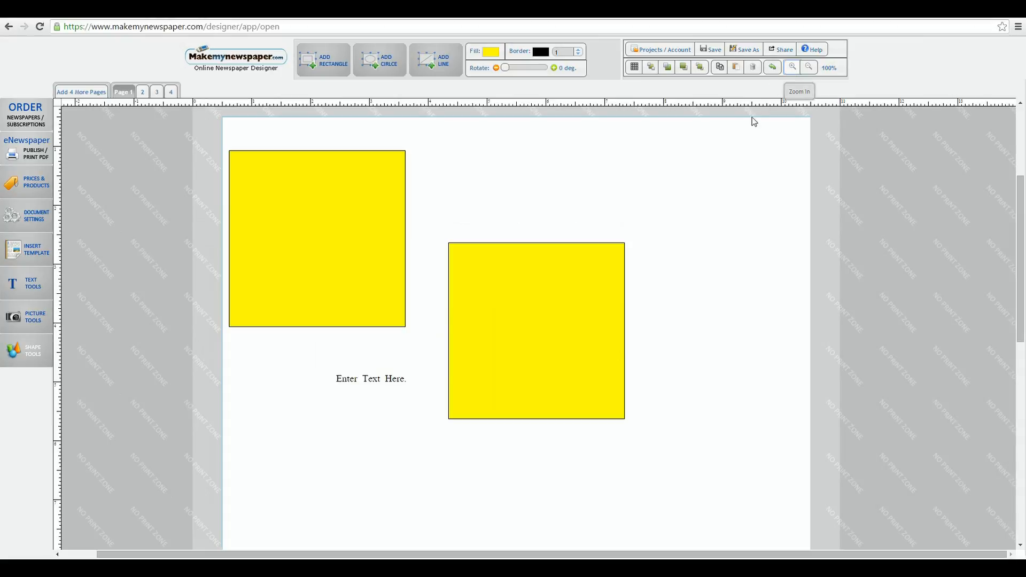
{"action": "mouse_move", "coordinate": [695, 185]}
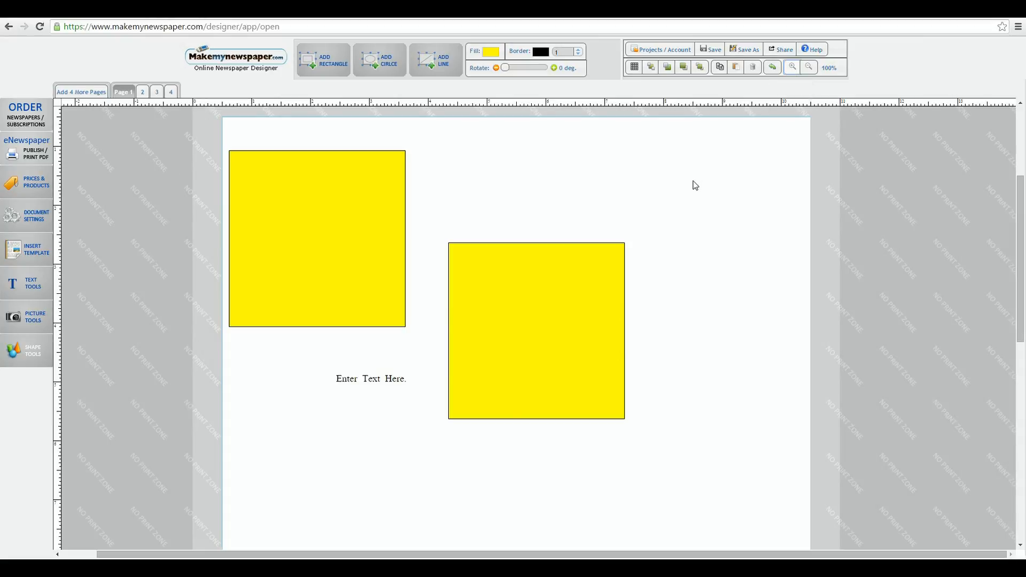
{"action": "mouse_move", "coordinate": [686, 185]}
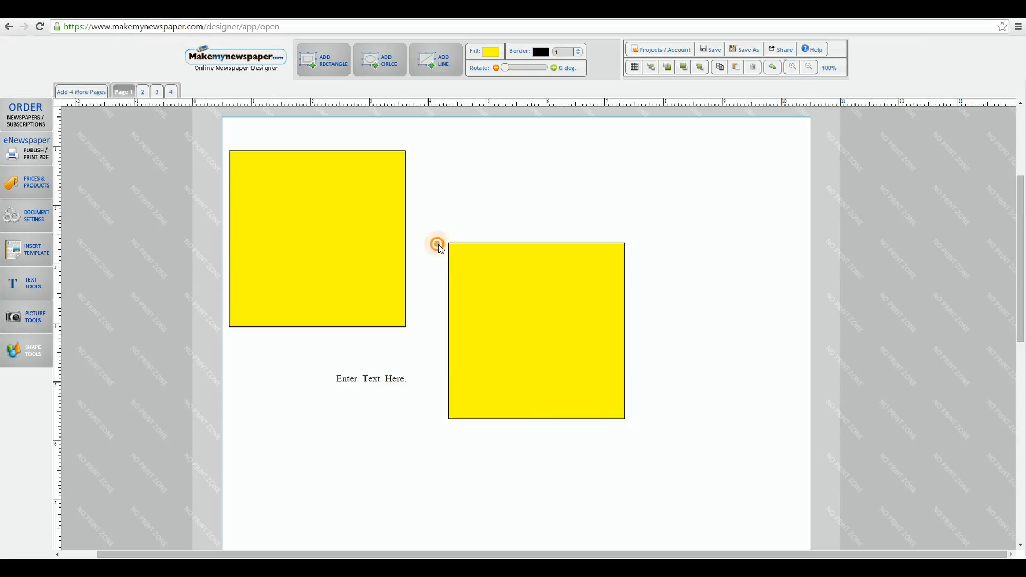
Show the empty page's context menu, then the right square's Cut/Copy/Paste/Delete Shape menu
{"action": "right_click", "coordinate": [564, 291]}
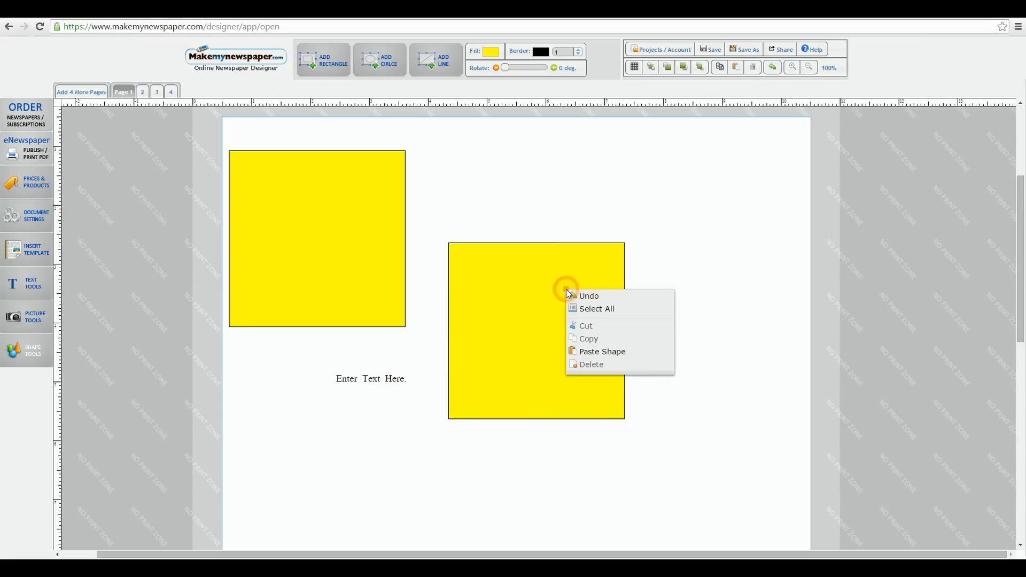
{"action": "left_click", "coordinate": [495, 308]}
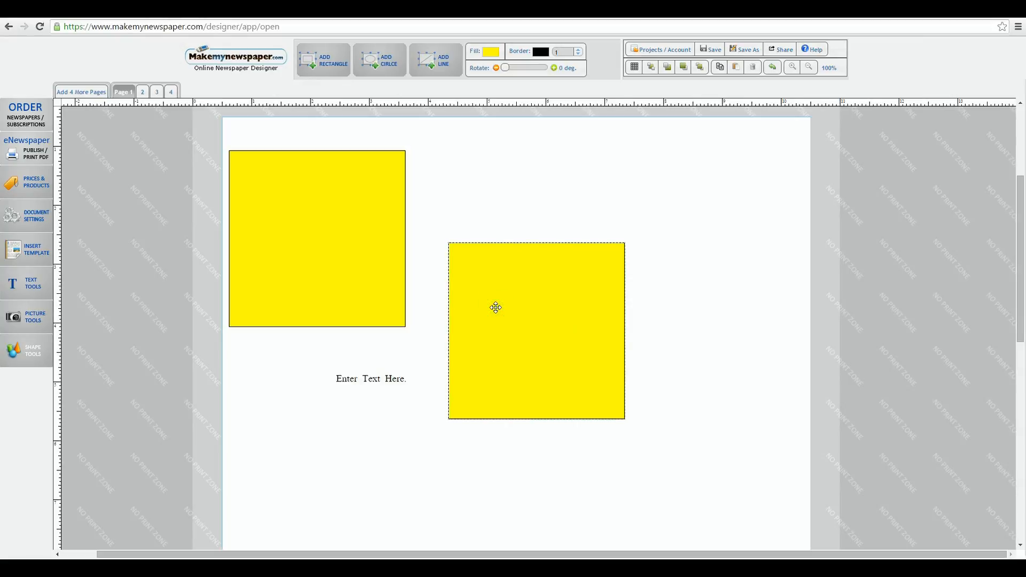
{"action": "right_click", "coordinate": [495, 308]}
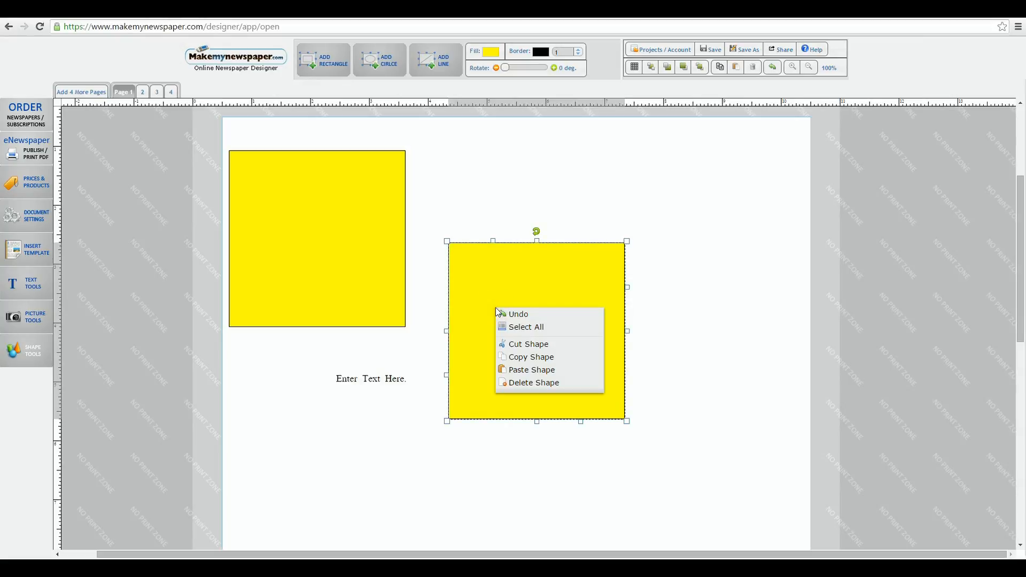